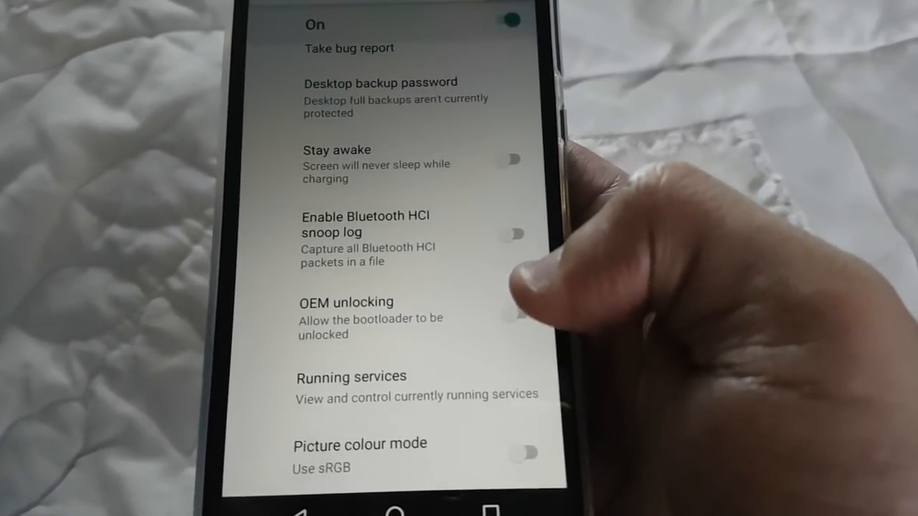
# Start the setup wizard and accept the license agreement.
pyautogui.click(511, 314)
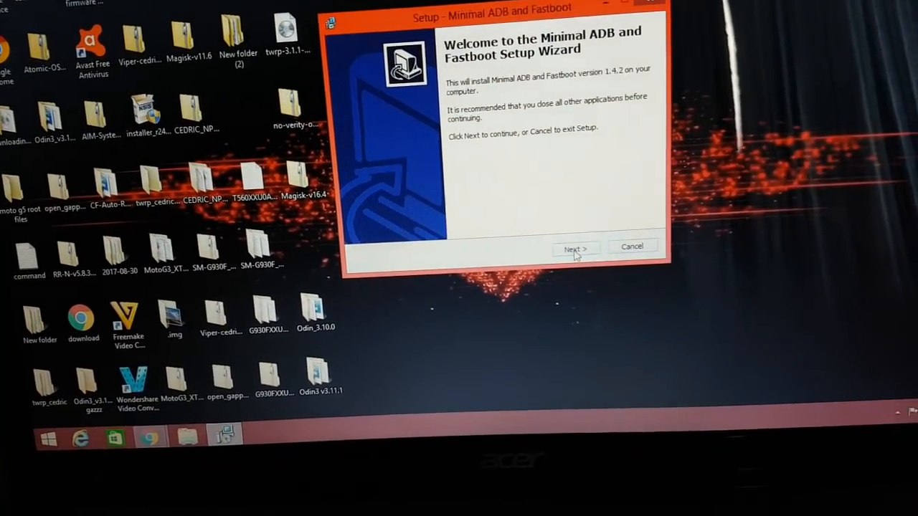
pyautogui.click(575, 247)
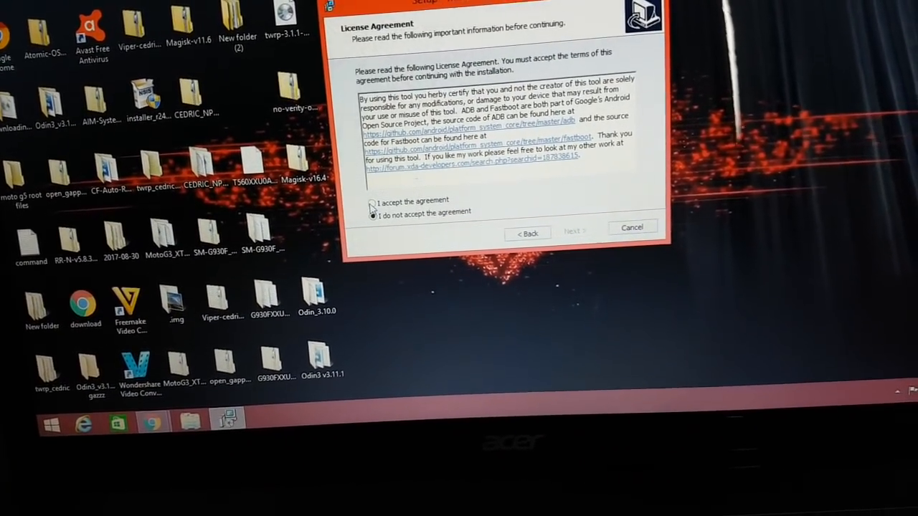
pyautogui.click(372, 201)
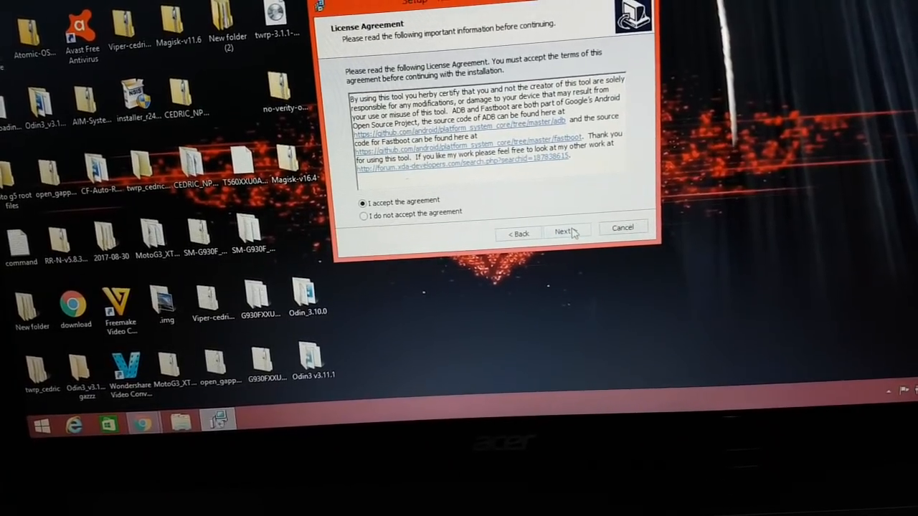
pyautogui.click(562, 233)
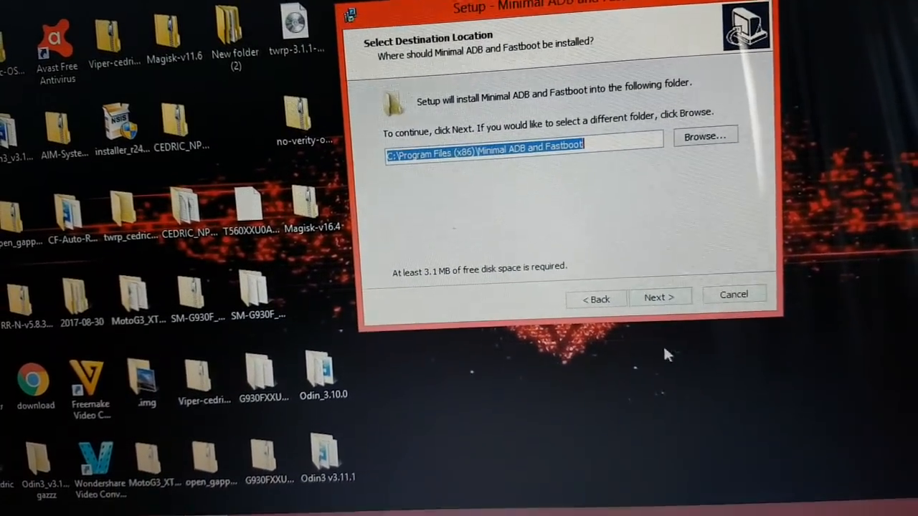
# Keep the default install and shortcut folders, install the tool, and finish setup.
pyautogui.click(658, 296)
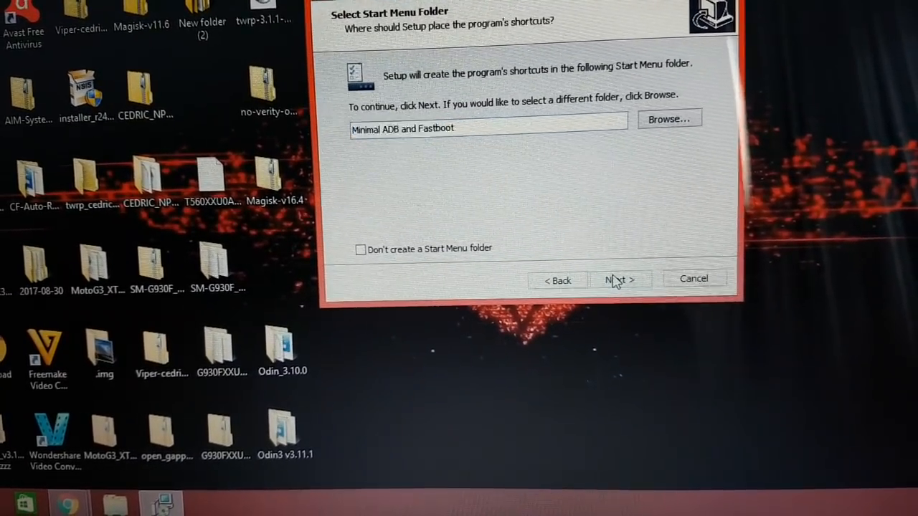
pyautogui.click(618, 280)
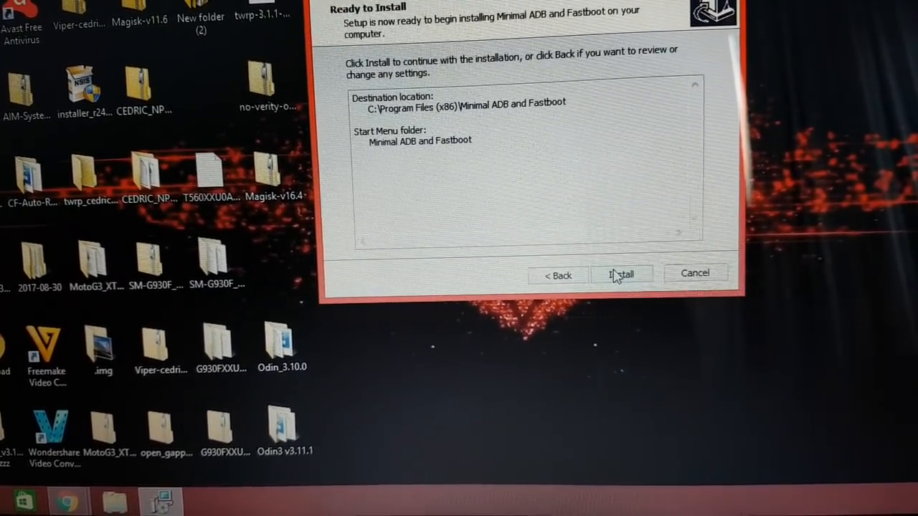
pyautogui.click(620, 275)
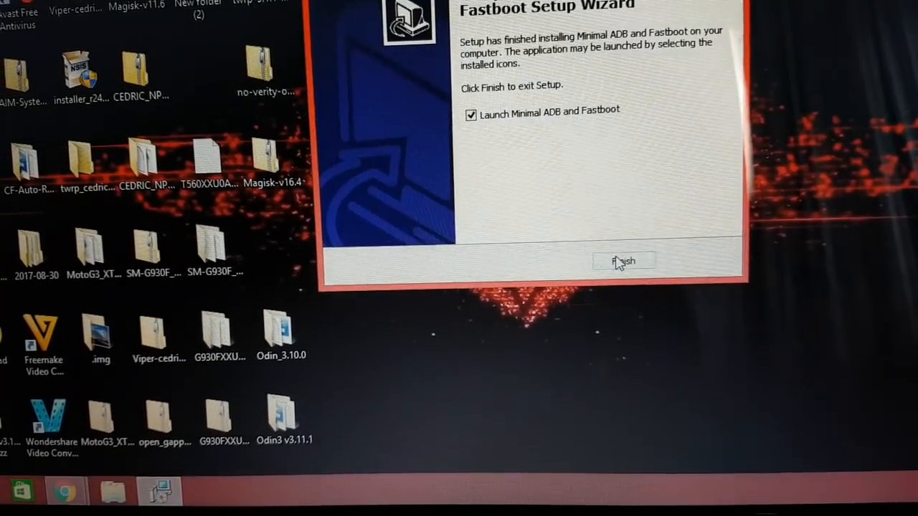
pyautogui.click(622, 261)
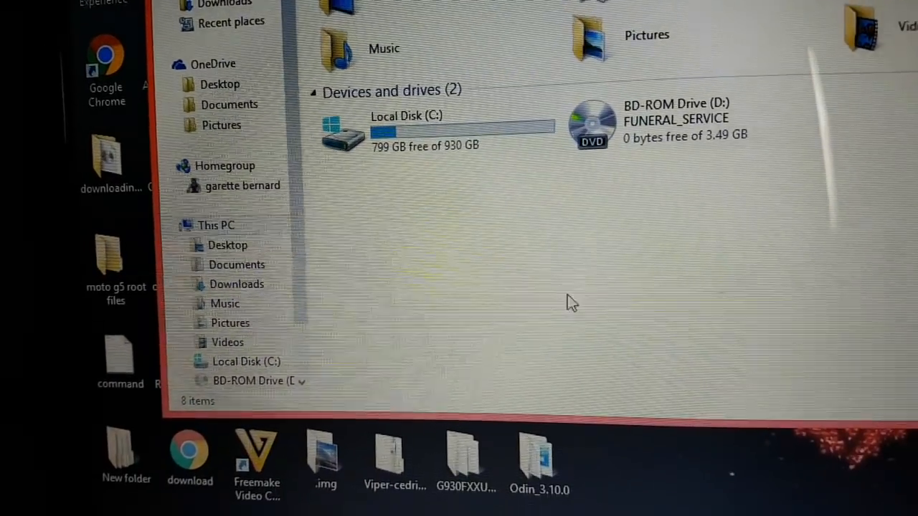
# Browse Local Disk (C:) > Program Files (x86) > Minimal ADB and Fastboot.
pyautogui.doubleClick(405, 129)
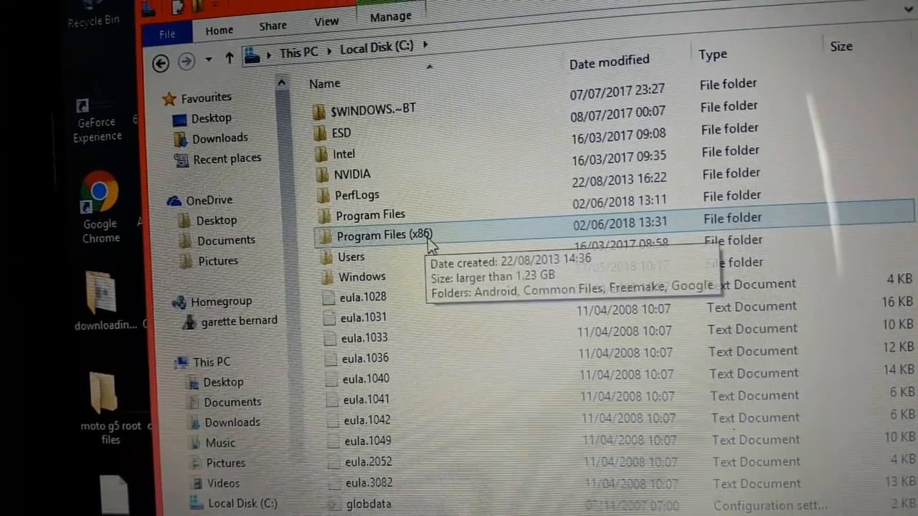
pyautogui.doubleClick(385, 235)
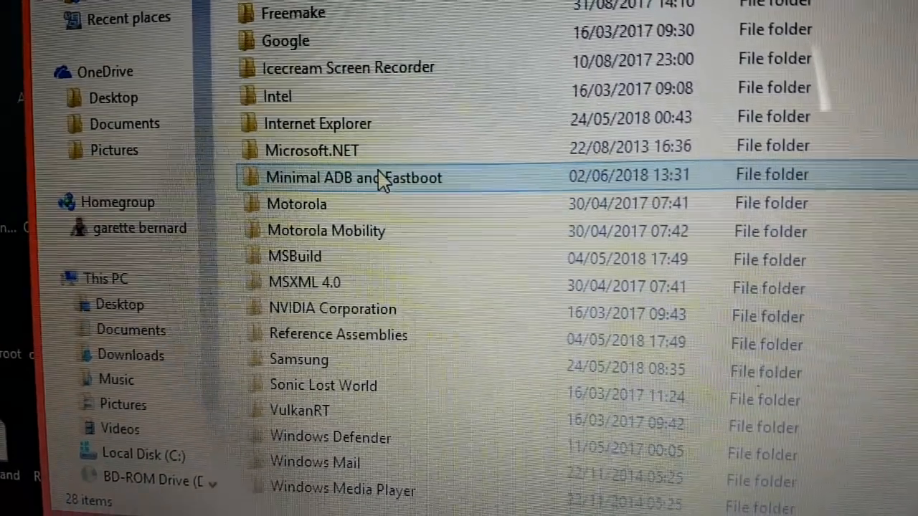
pyautogui.doubleClick(352, 178)
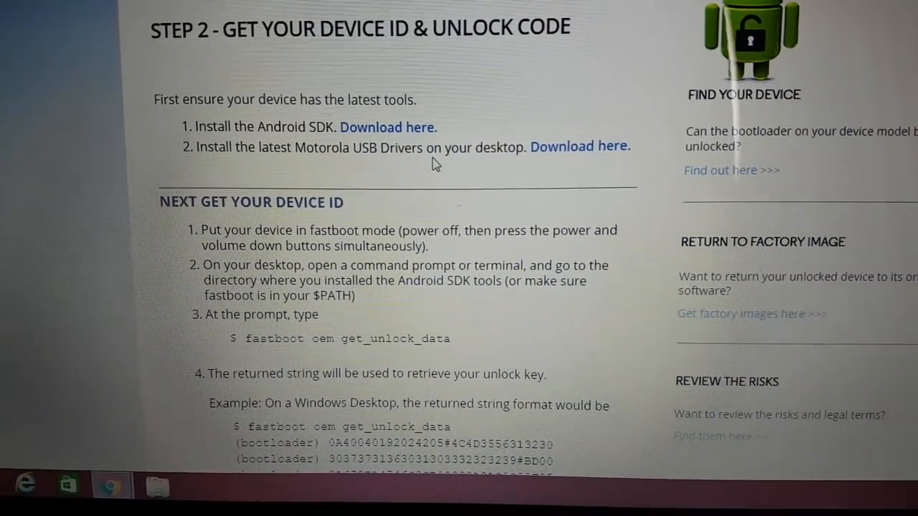
# Scroll the Motorola unlock page to Step 2's device ID and fastboot get_unlock_data instructions.
pyautogui.scroll(-3)
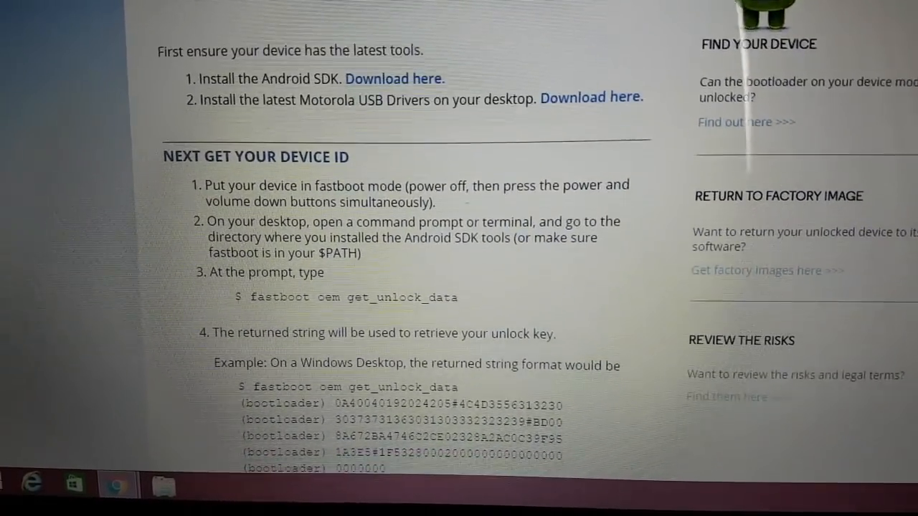
pyautogui.scroll(-3)
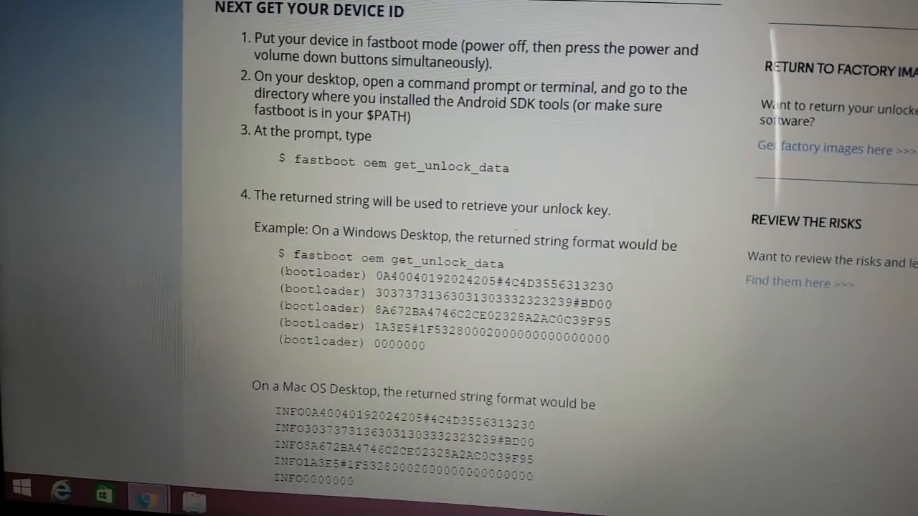
pyautogui.scroll(3)
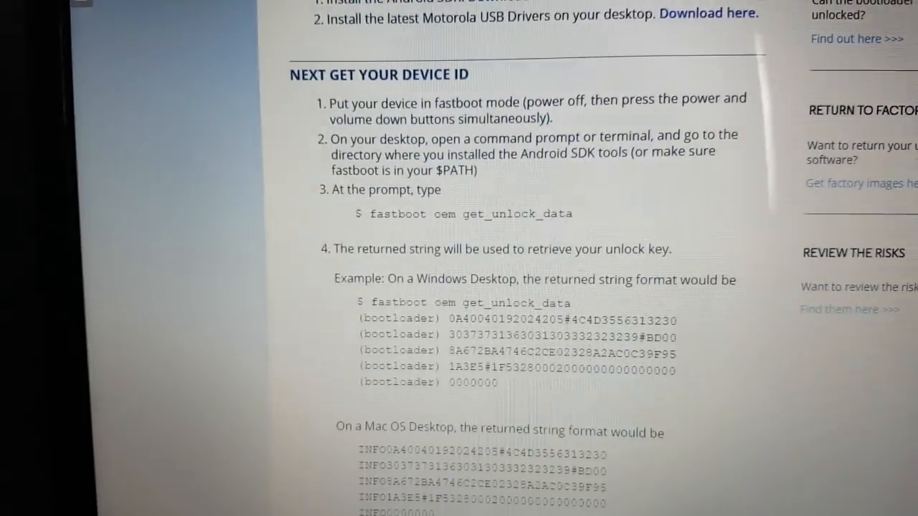